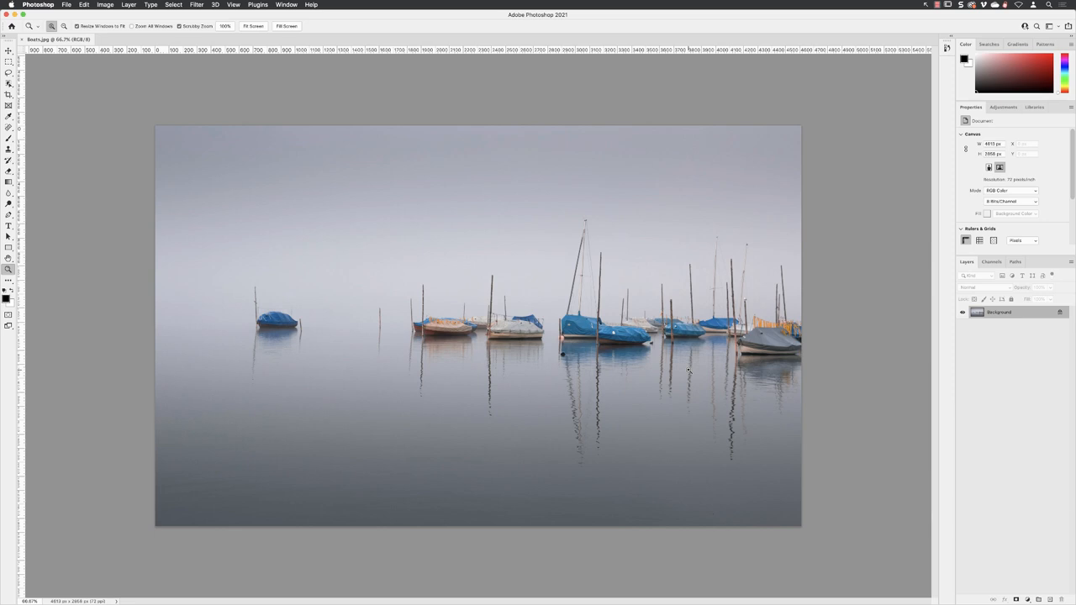
{"action": "mouse_move", "coordinate": [881, 350]}
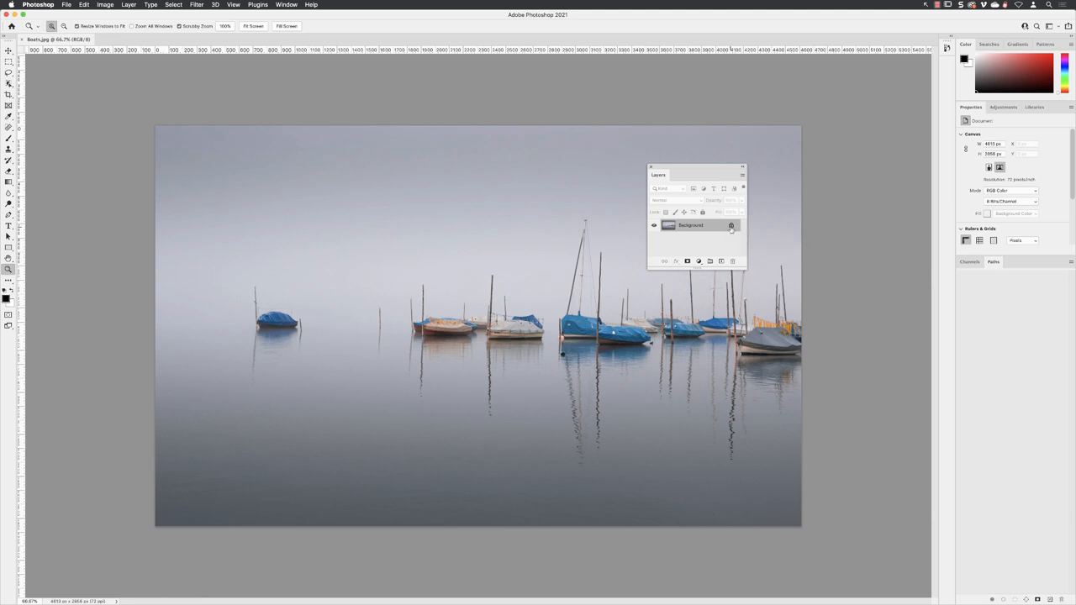
Unlock the Background layer and rename it 'boats'.
{"action": "left_click", "coordinate": [730, 225]}
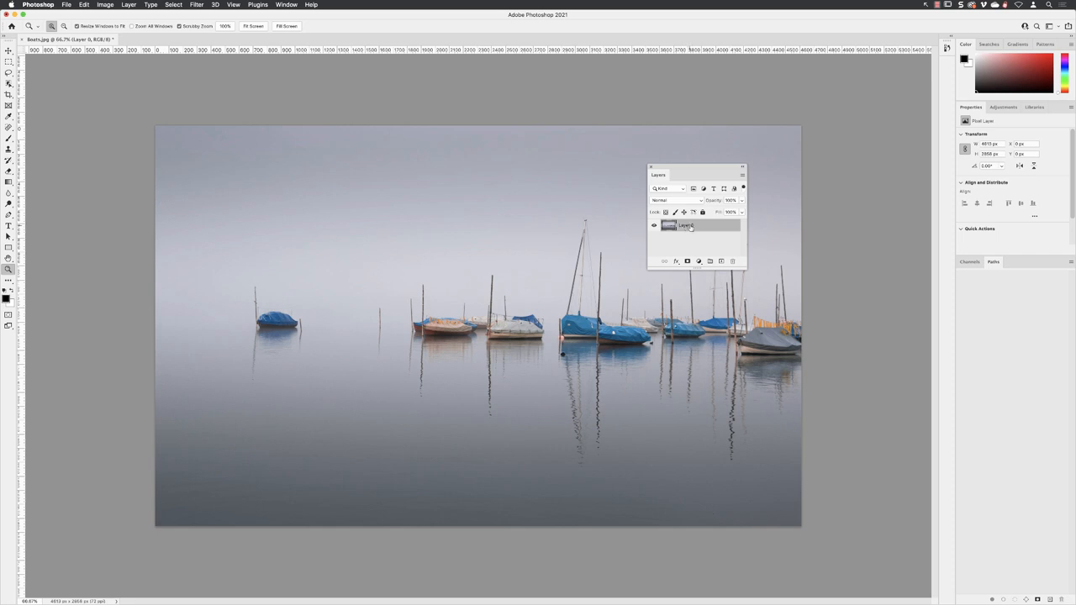
{"action": "double_click", "coordinate": [686, 225]}
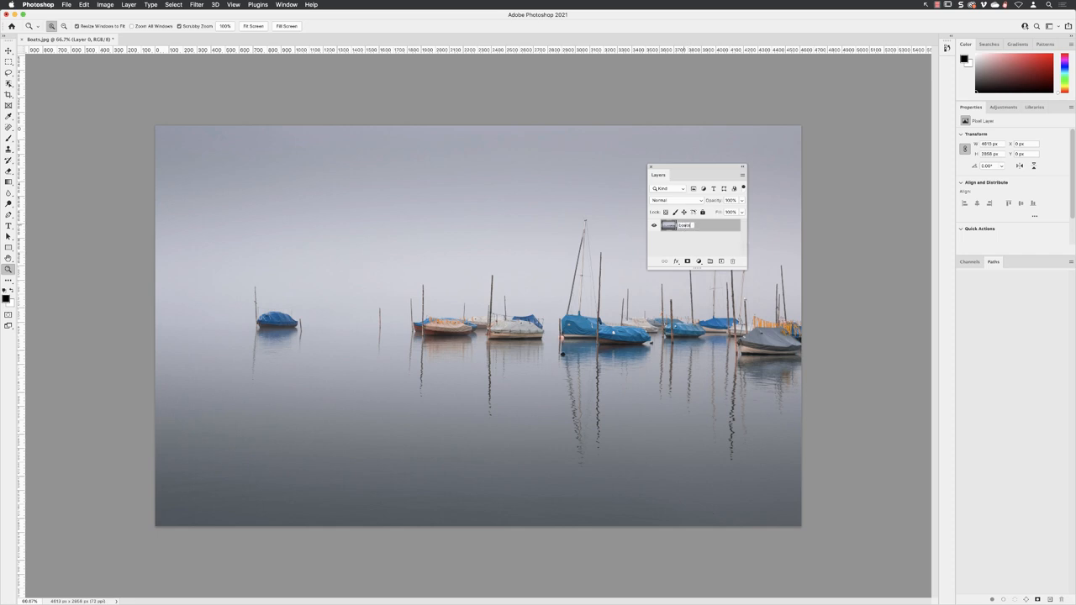
{"action": "type", "text": "boats"}
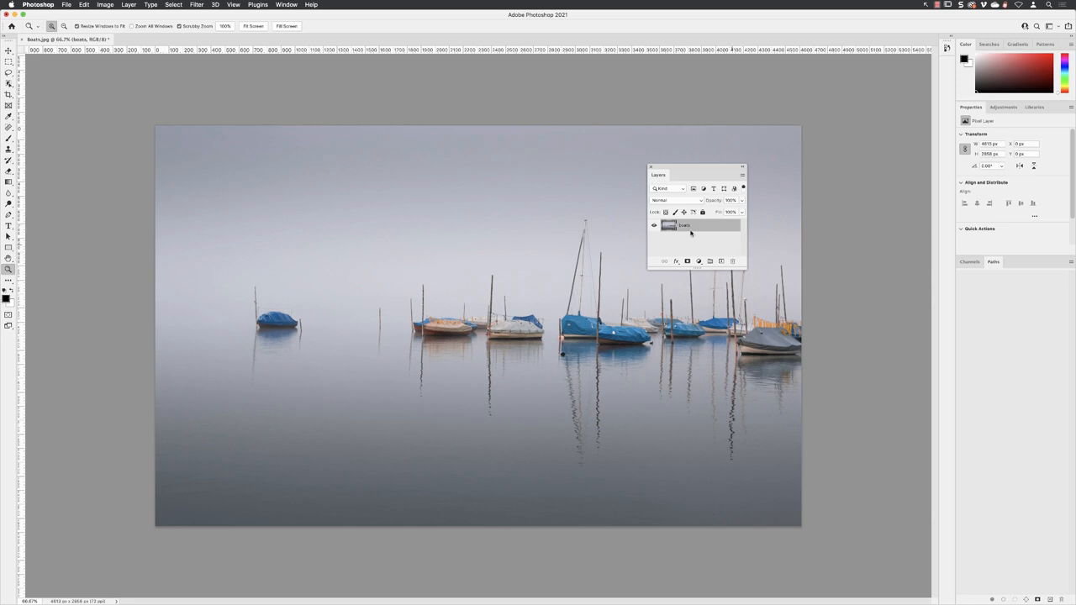
{"action": "mouse_move", "coordinate": [239, 78]}
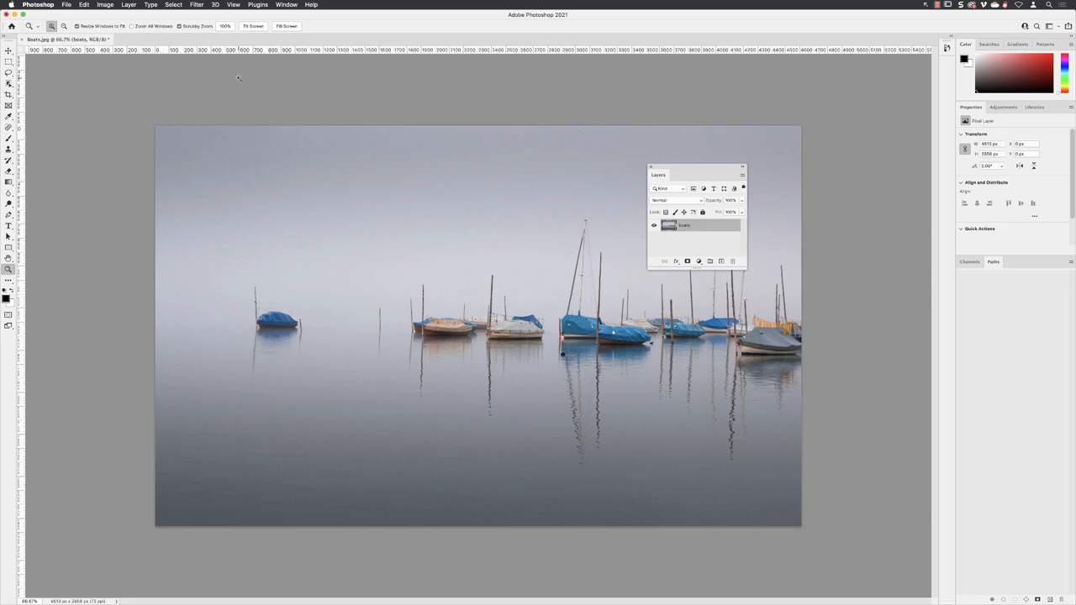
Bring up the Canvas Size dialog from the Image menu.
{"action": "left_click", "coordinate": [104, 4]}
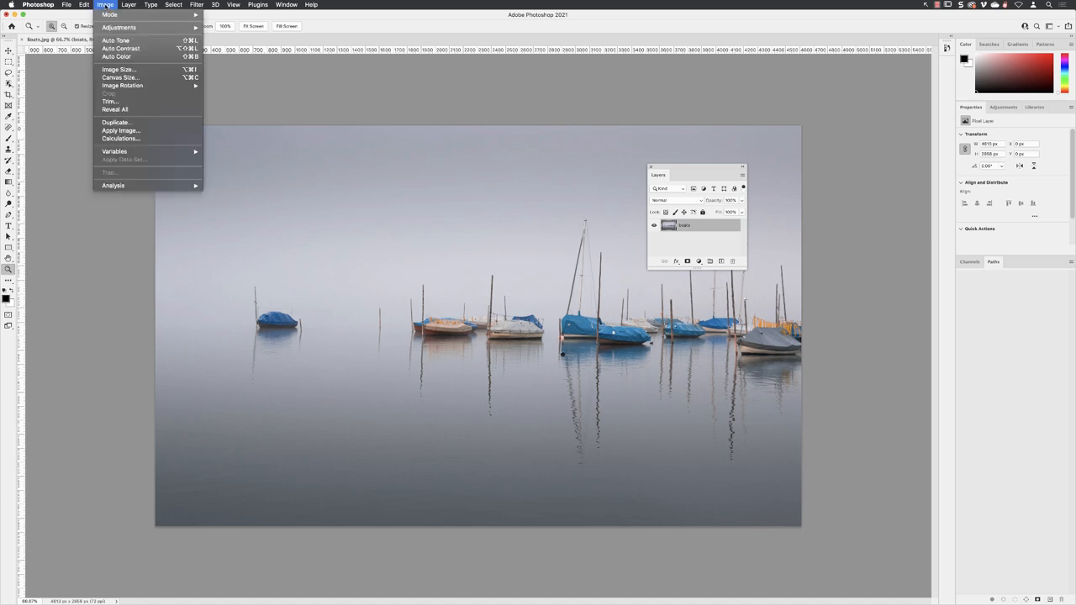
{"action": "mouse_move", "coordinate": [119, 78]}
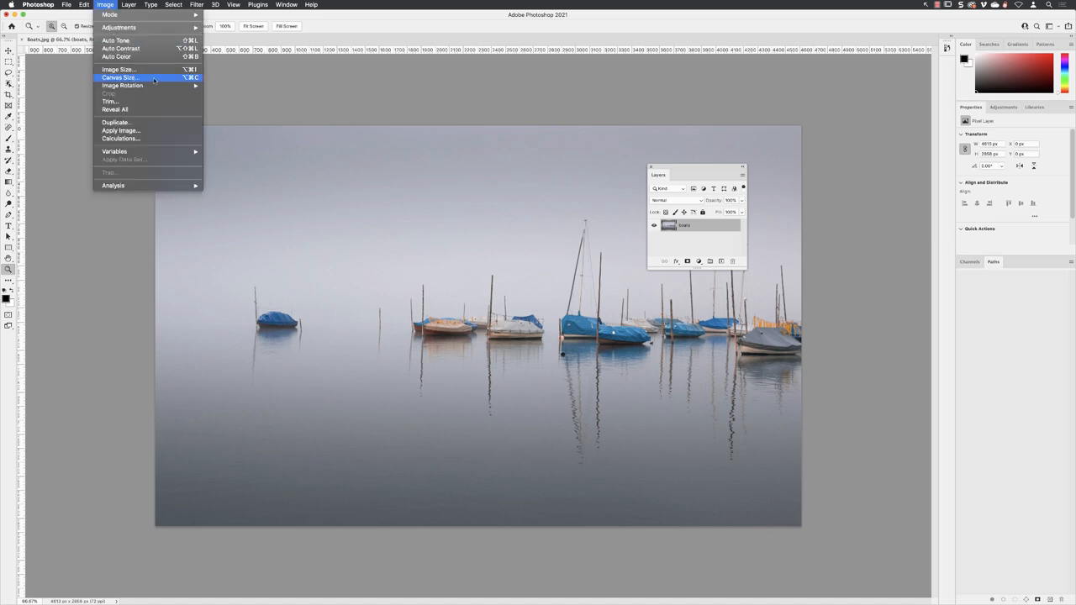
{"action": "left_click", "coordinate": [118, 77]}
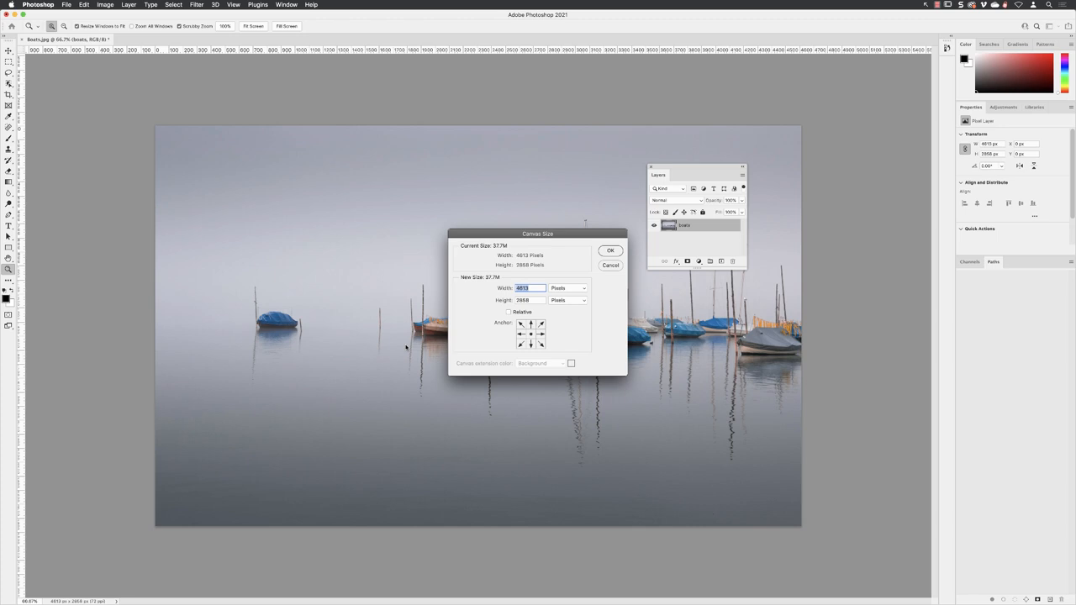
{"action": "mouse_move", "coordinate": [407, 346]}
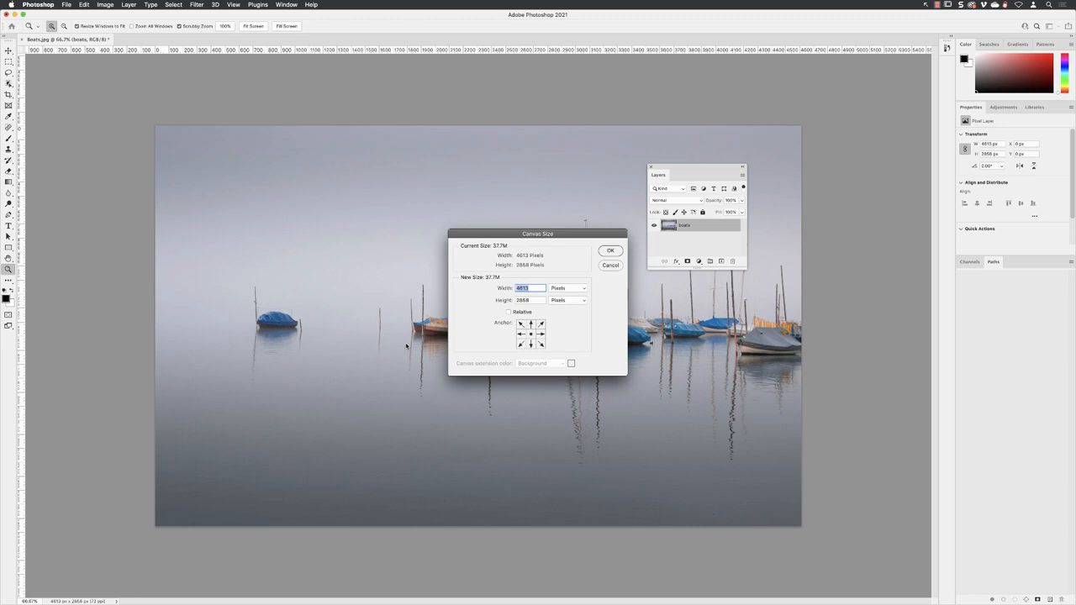
{"action": "mouse_move", "coordinate": [418, 351]}
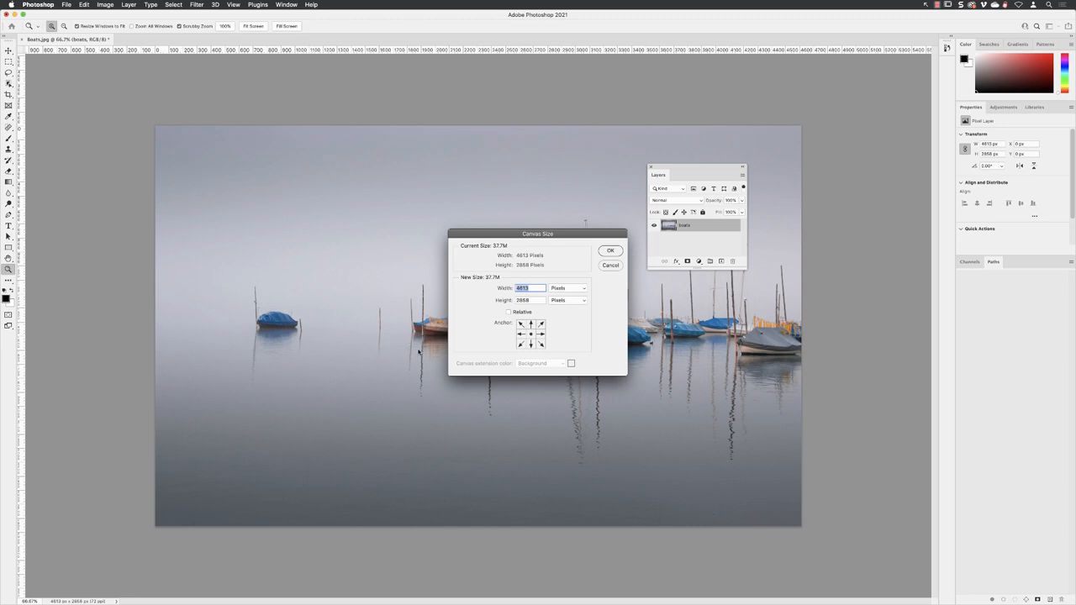
{"action": "mouse_move", "coordinate": [474, 299]}
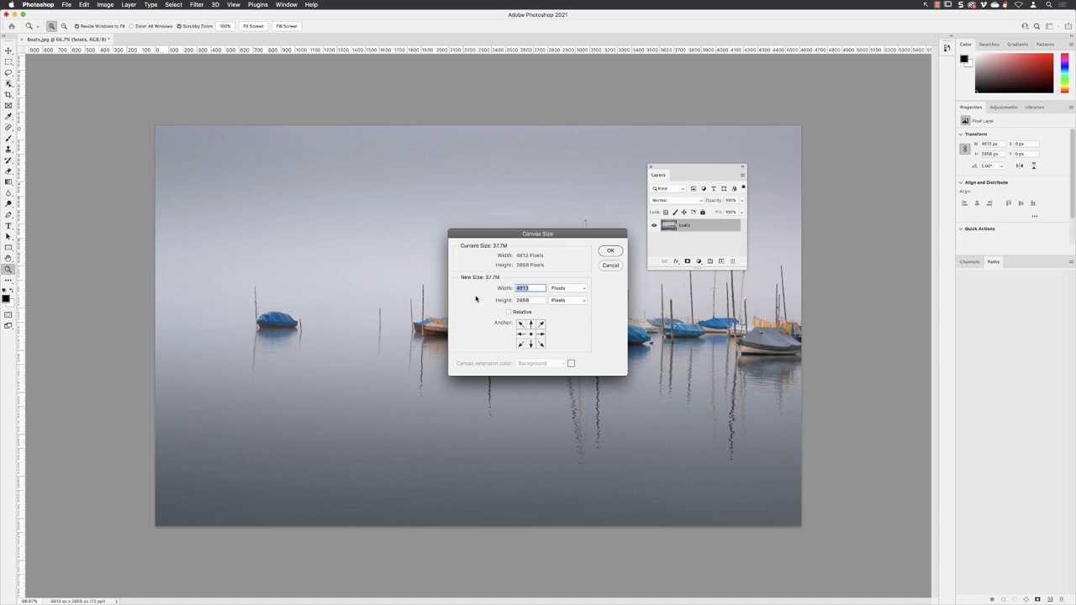
{"action": "mouse_move", "coordinate": [503, 300]}
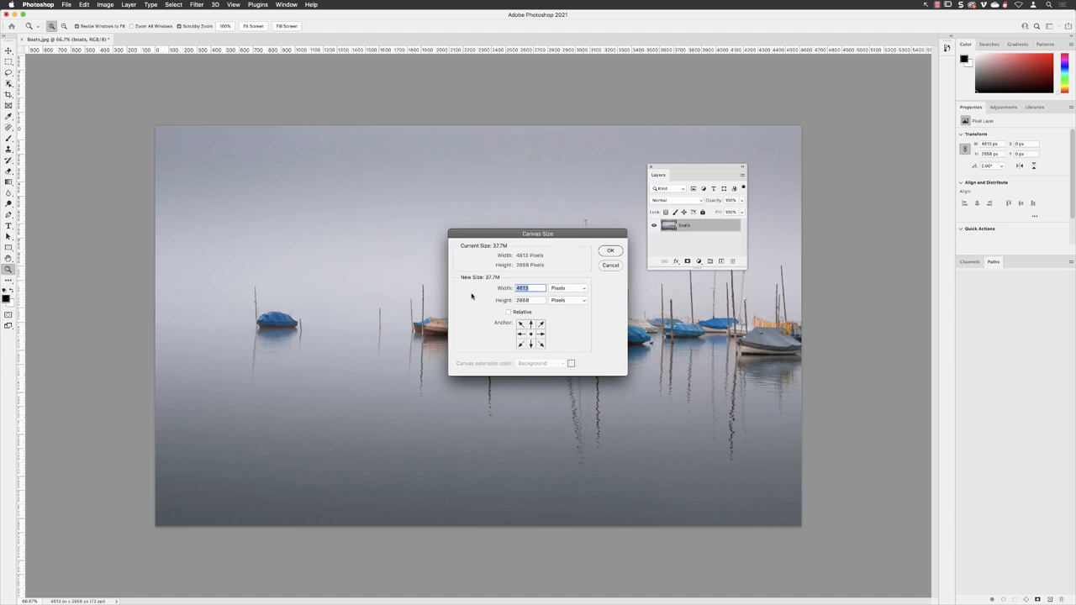
{"action": "mouse_move", "coordinate": [470, 296]}
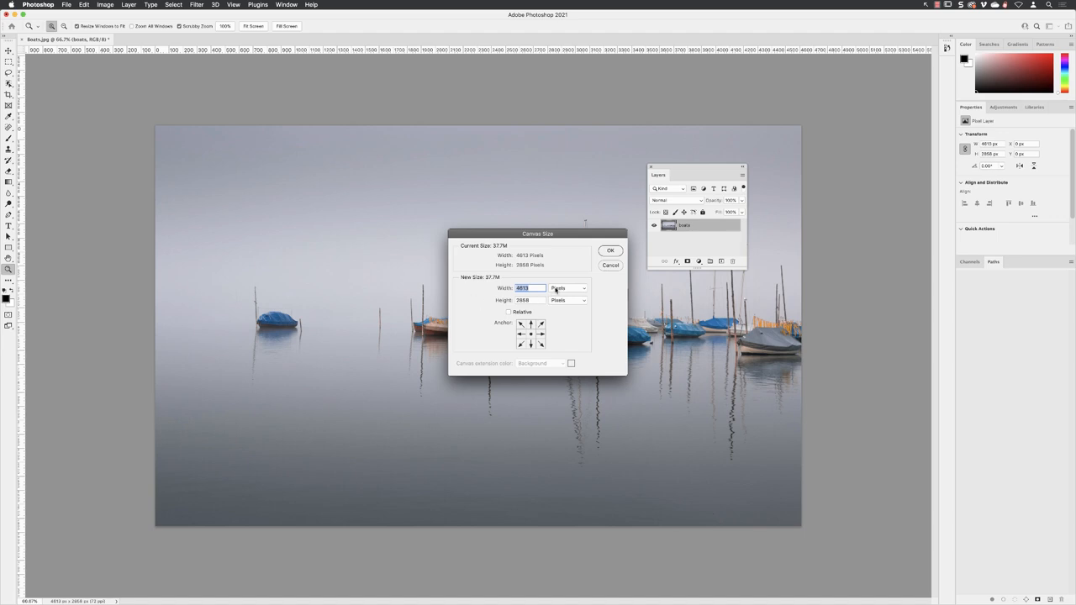
Measure the new canvas width in Percent and enter 150.
{"action": "left_click", "coordinate": [568, 288]}
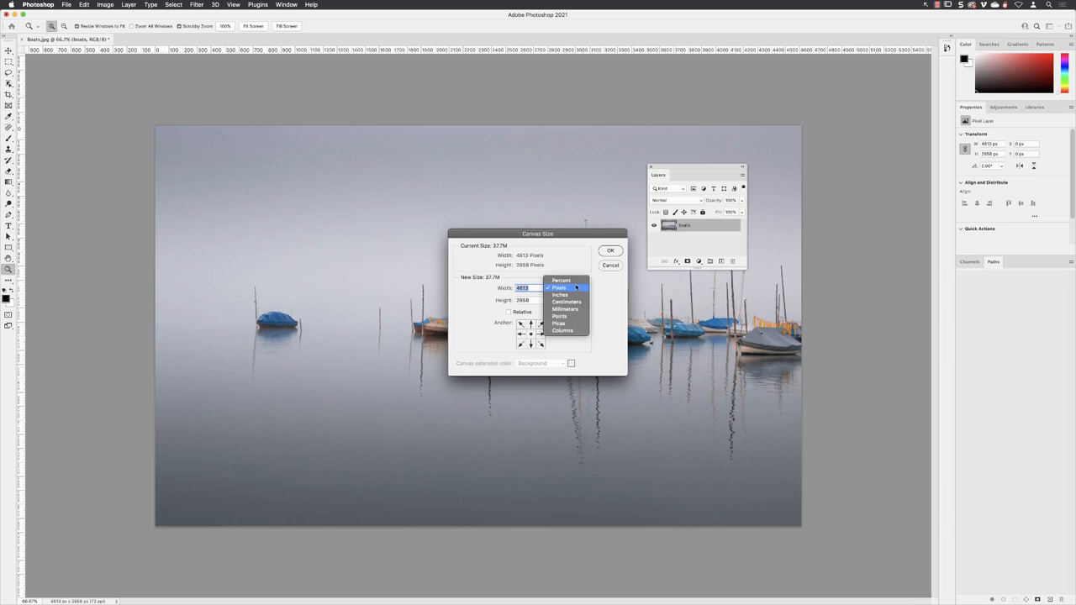
{"action": "mouse_move", "coordinate": [575, 288]}
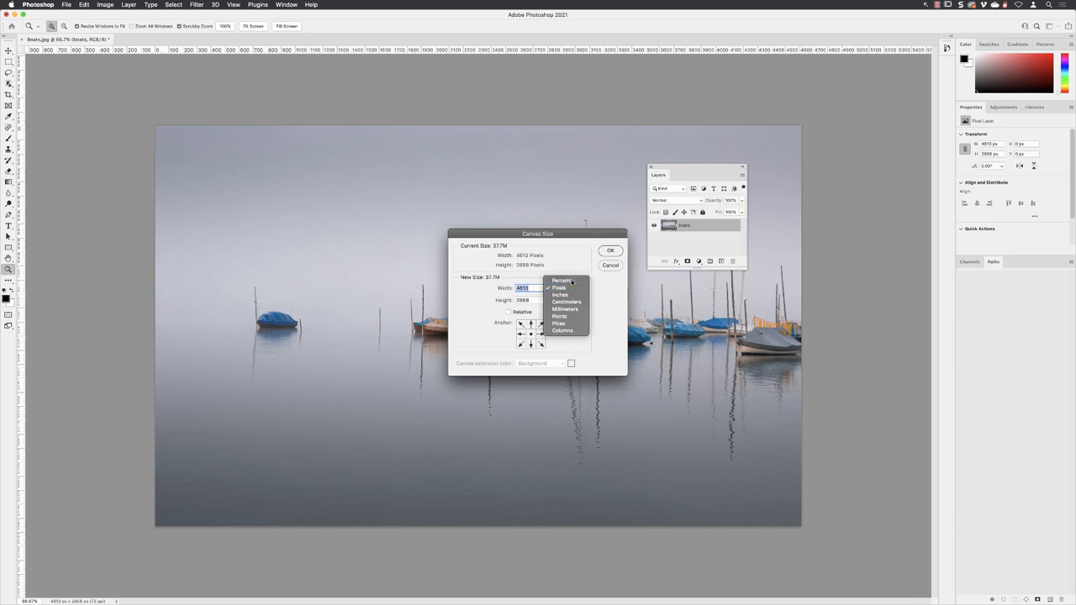
{"action": "left_click", "coordinate": [562, 280]}
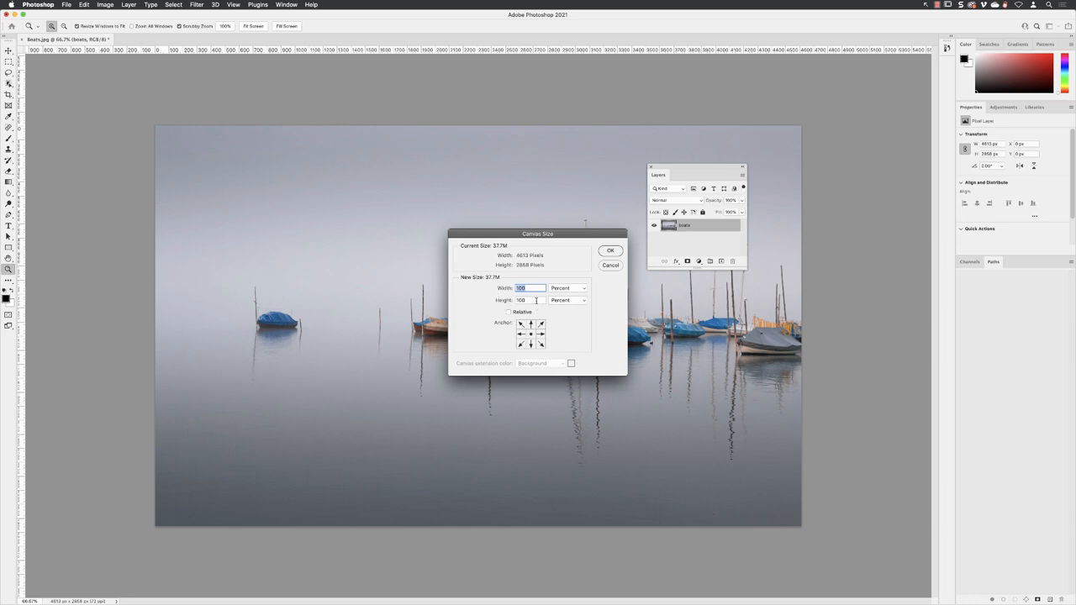
{"action": "mouse_move", "coordinate": [536, 299]}
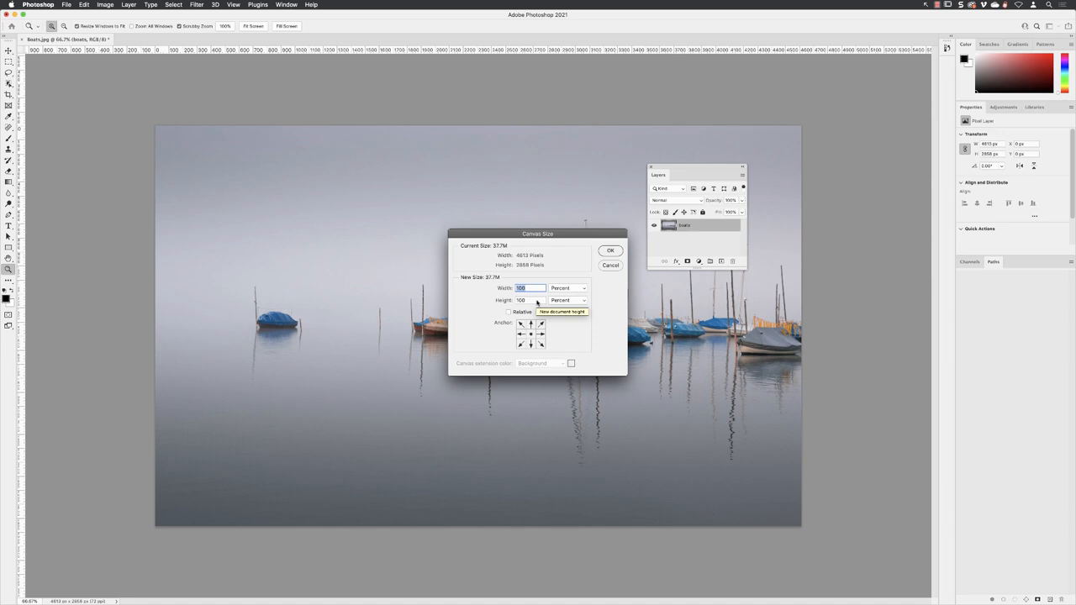
{"action": "type", "text": "1"}
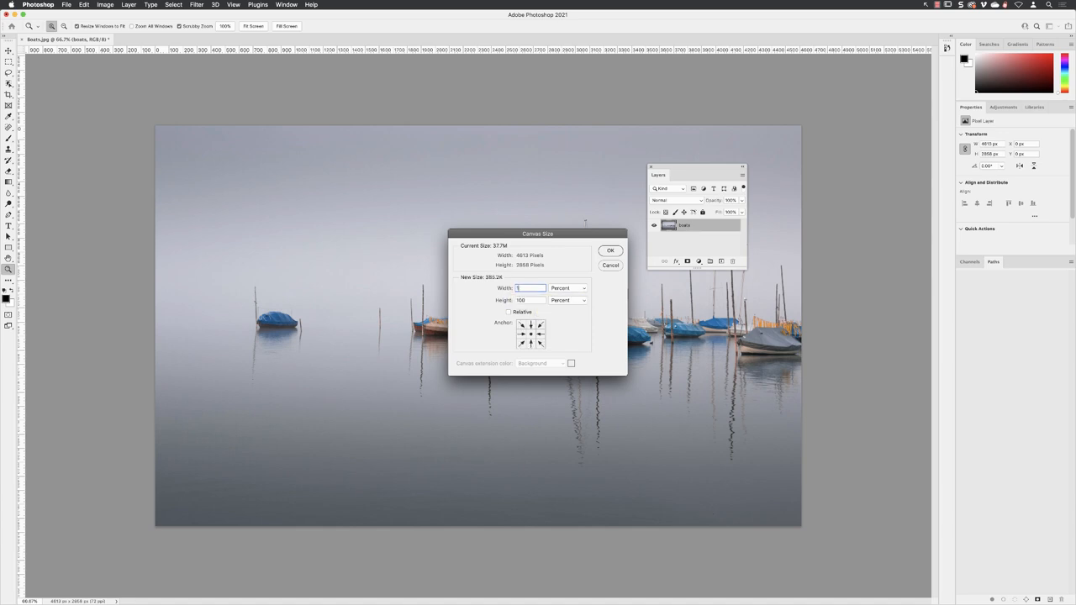
{"action": "type", "text": "150"}
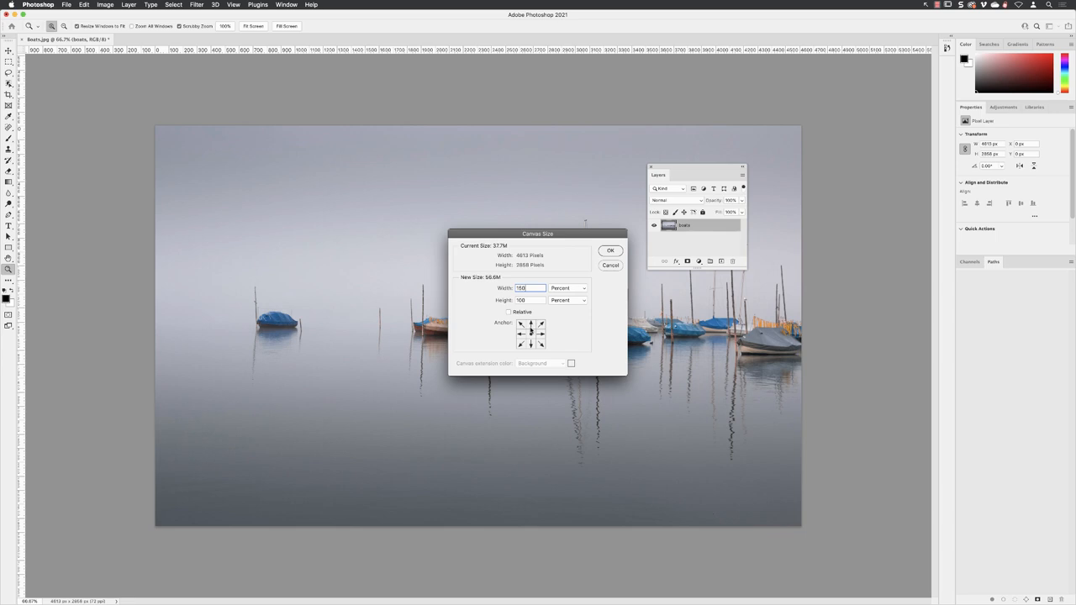
{"action": "mouse_move", "coordinate": [531, 329]}
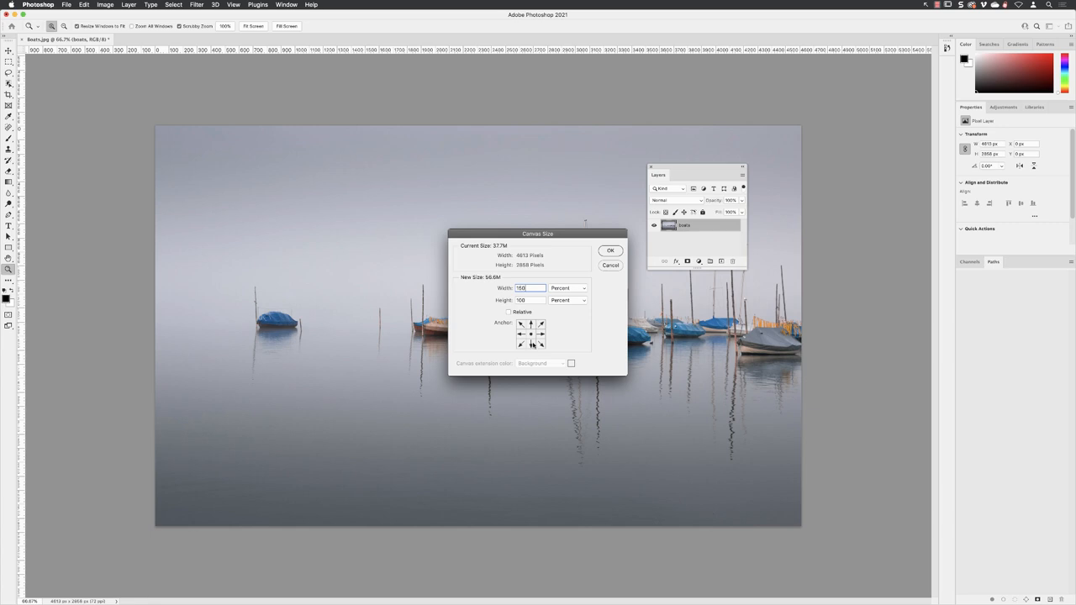
{"action": "mouse_move", "coordinate": [531, 339]}
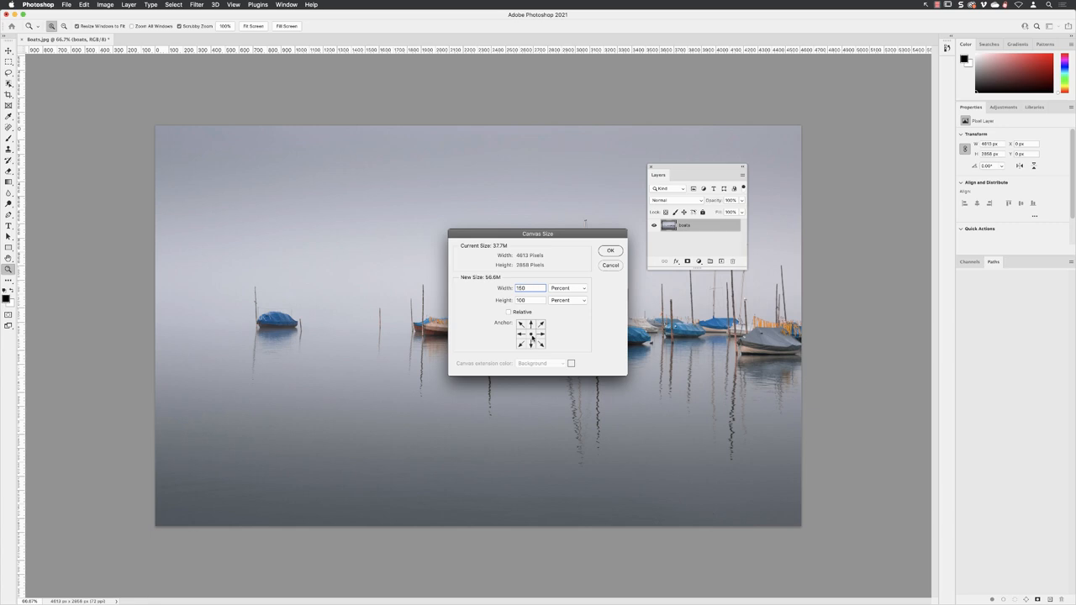
Anchor the photo to the right-middle and confirm, adding blank canvas on the left.
{"action": "left_click", "coordinate": [531, 326]}
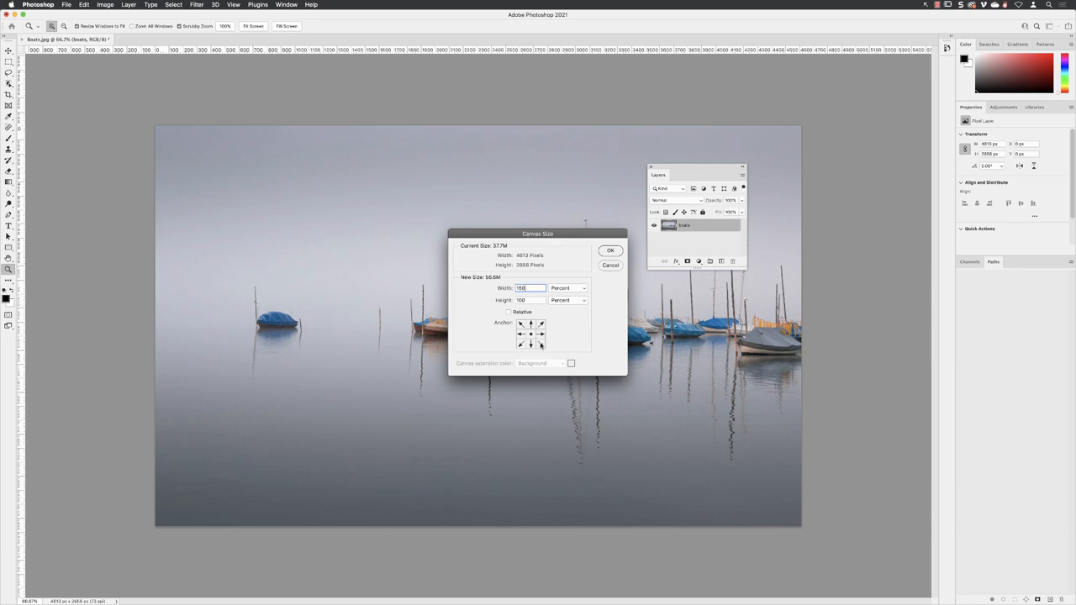
{"action": "left_click", "coordinate": [531, 334]}
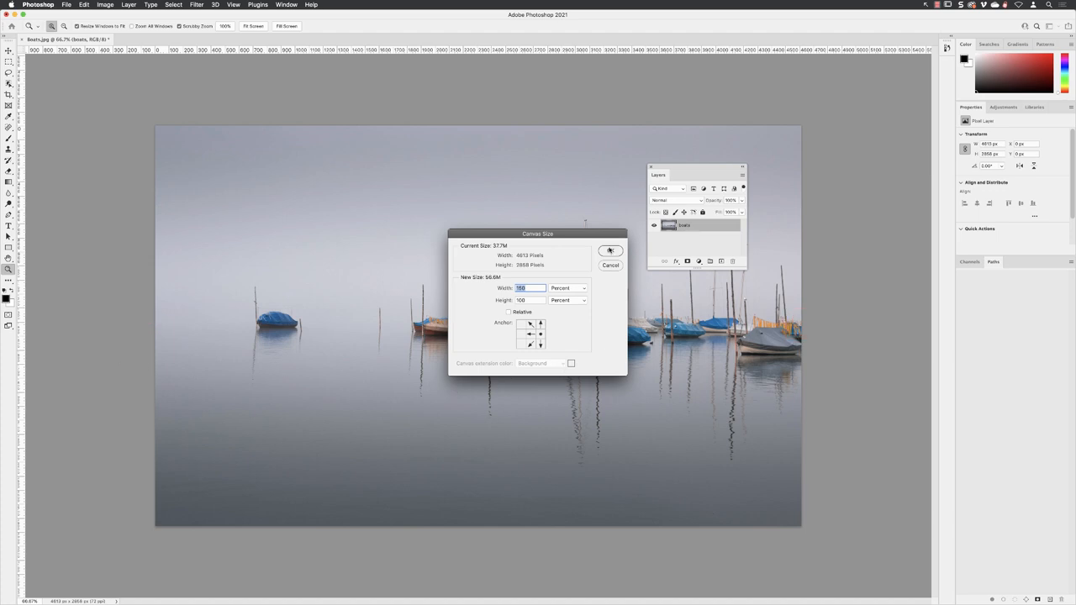
{"action": "left_click", "coordinate": [610, 251]}
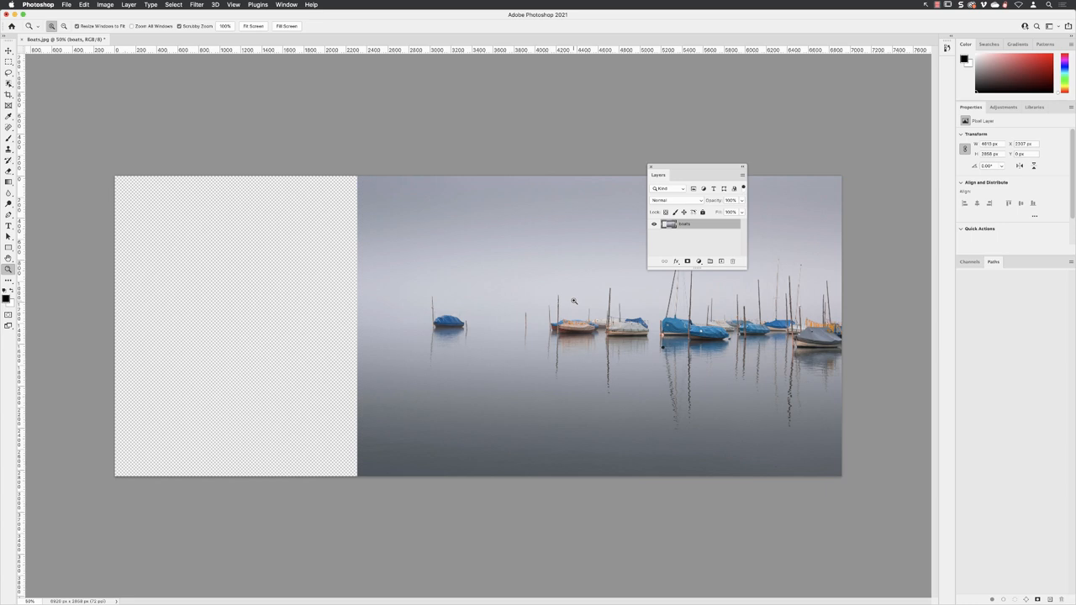
{"action": "mouse_move", "coordinate": [286, 167]}
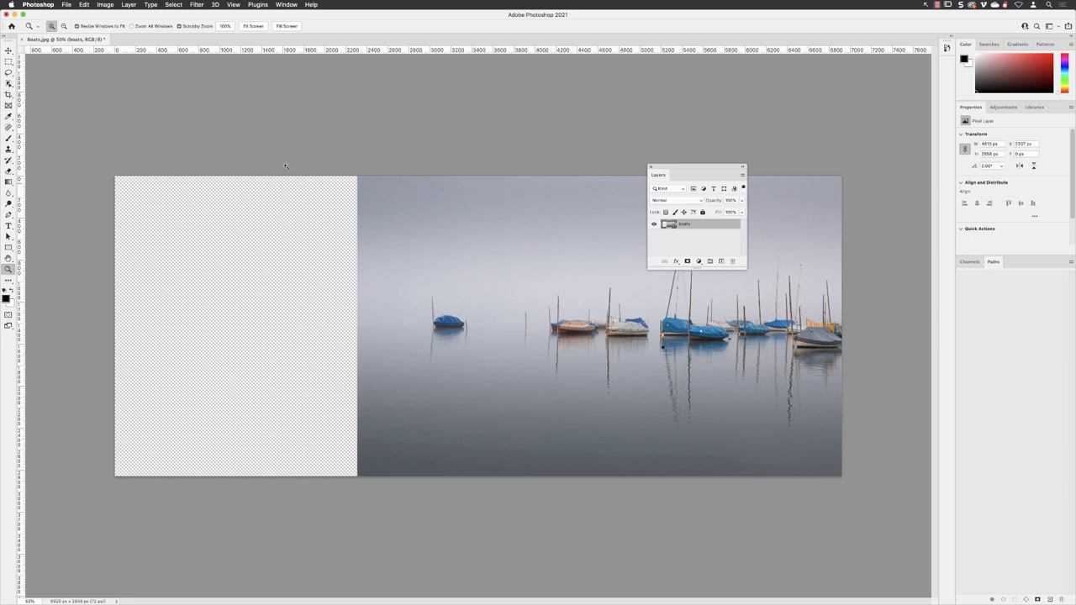
{"action": "mouse_move", "coordinate": [198, 343]}
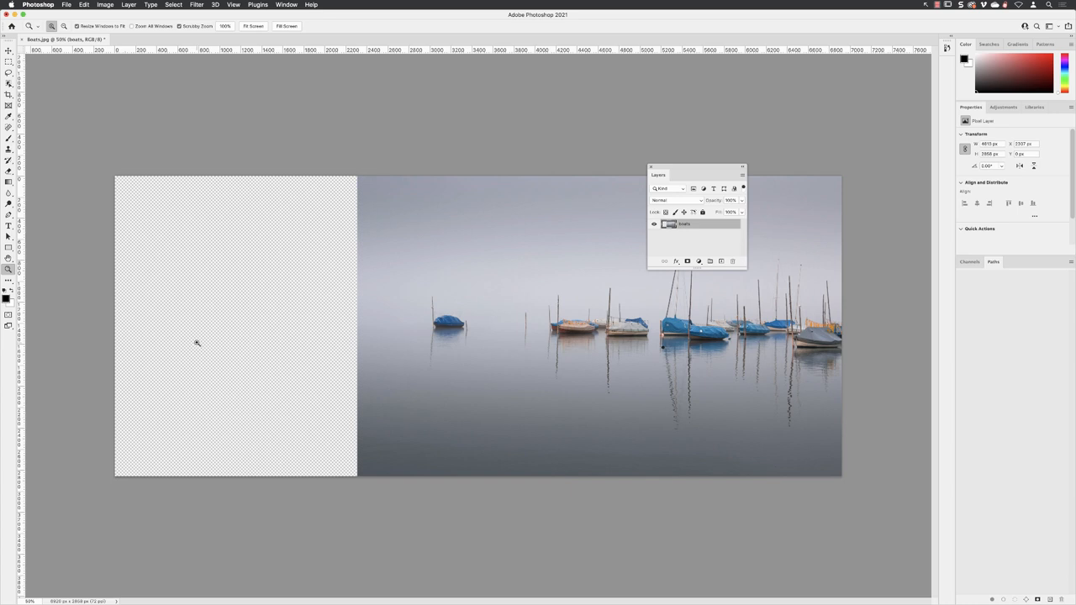
{"action": "left_click", "coordinate": [84, 5]}
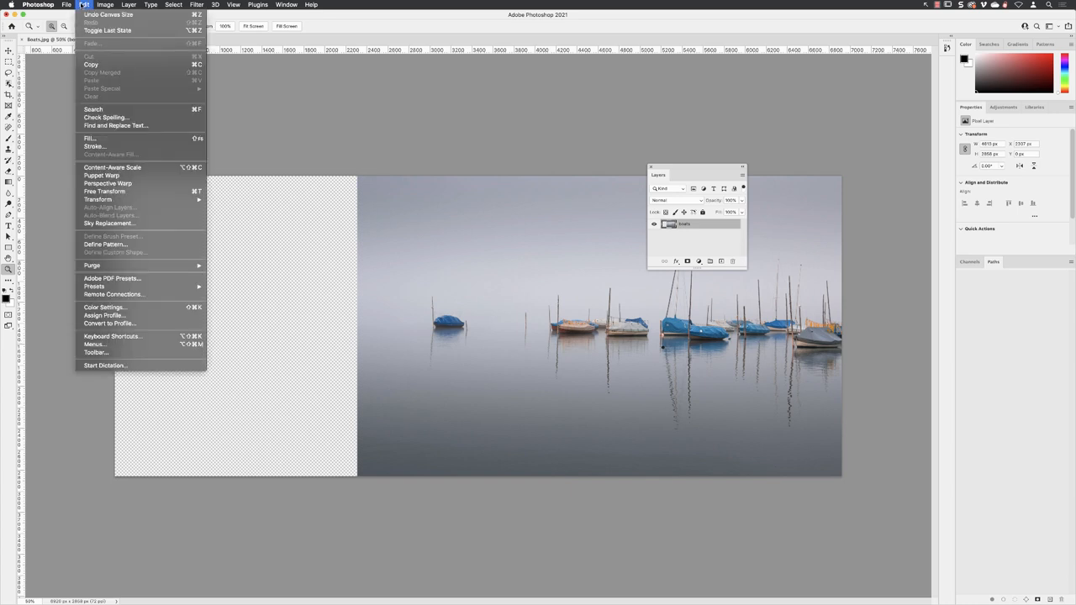
{"action": "mouse_move", "coordinate": [144, 87]}
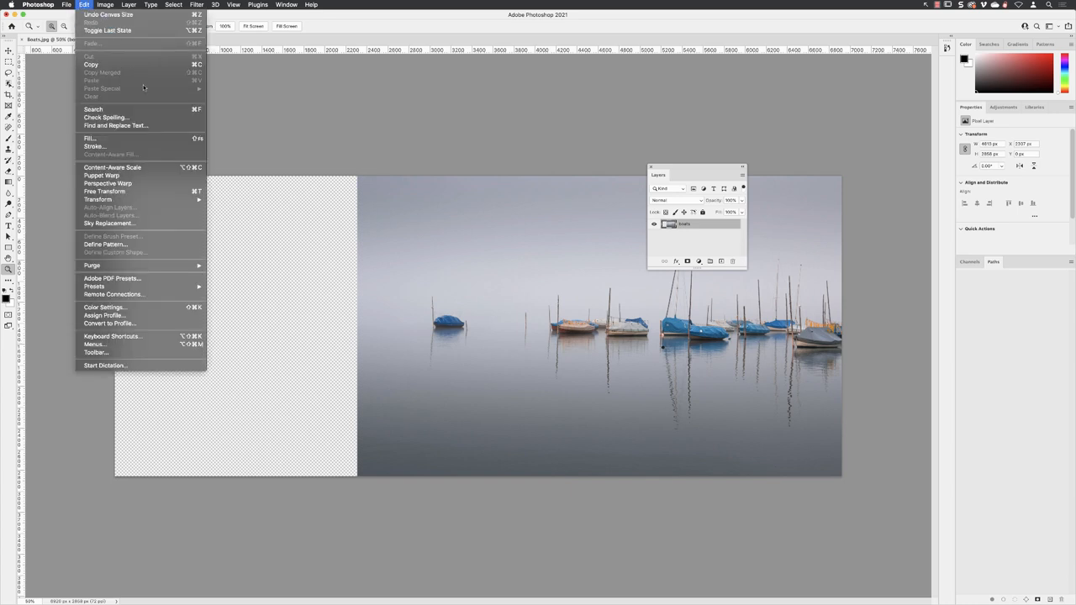
{"action": "mouse_move", "coordinate": [111, 168]}
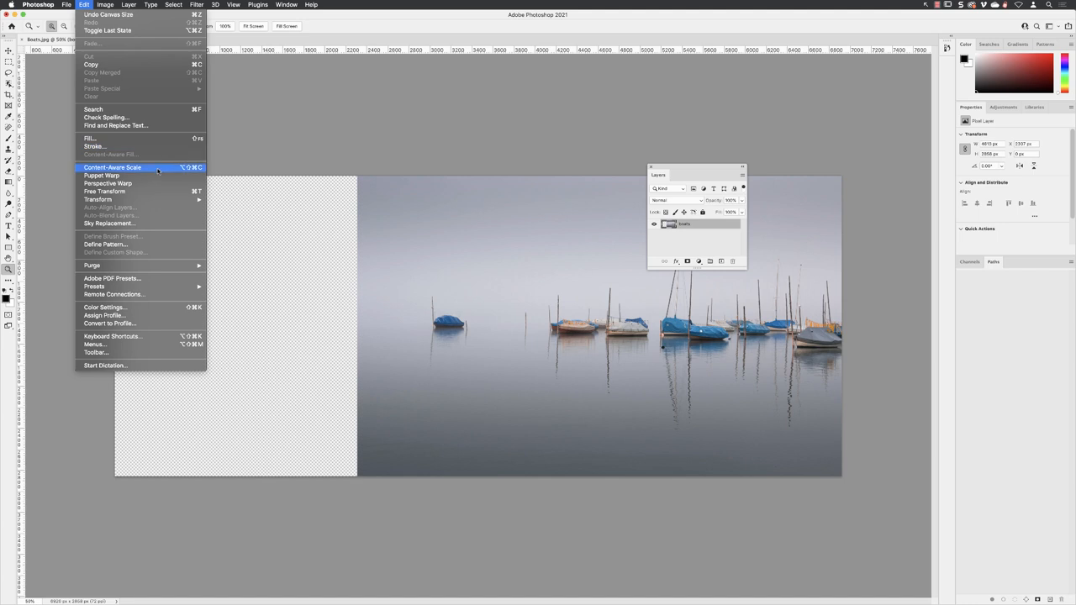
{"action": "left_click", "coordinate": [111, 168]}
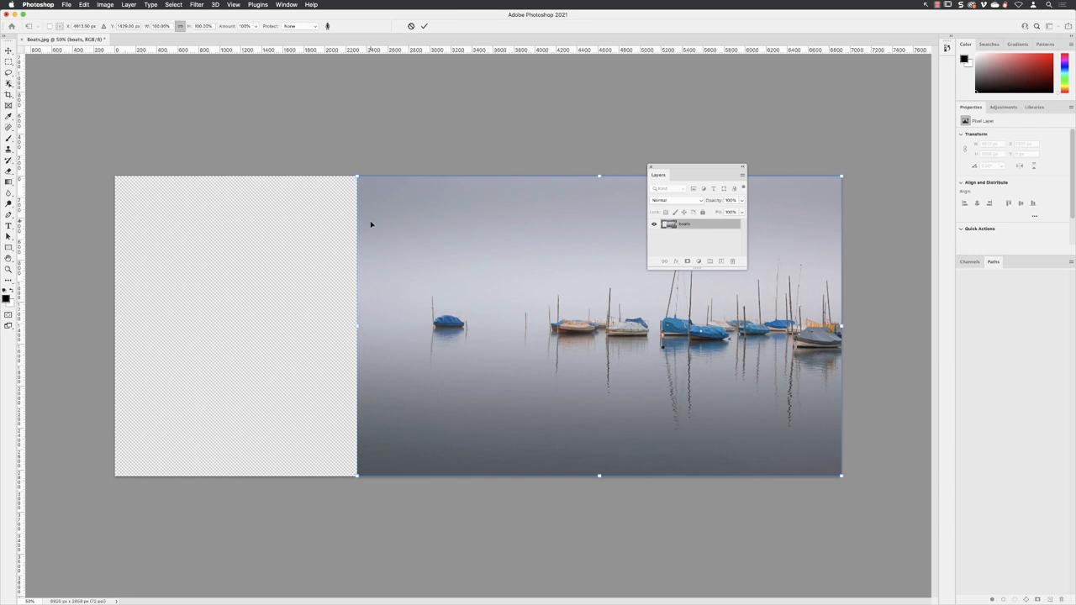
{"action": "mouse_move", "coordinate": [356, 326]}
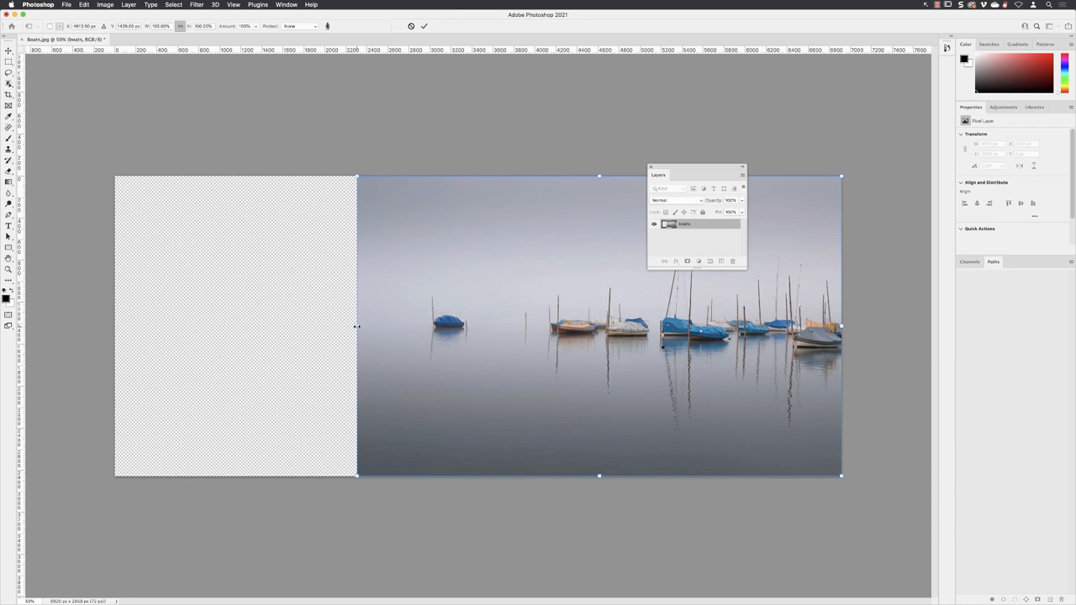
{"action": "left_click_drag", "start_coordinate": [356, 326], "coordinate": [351, 327]}
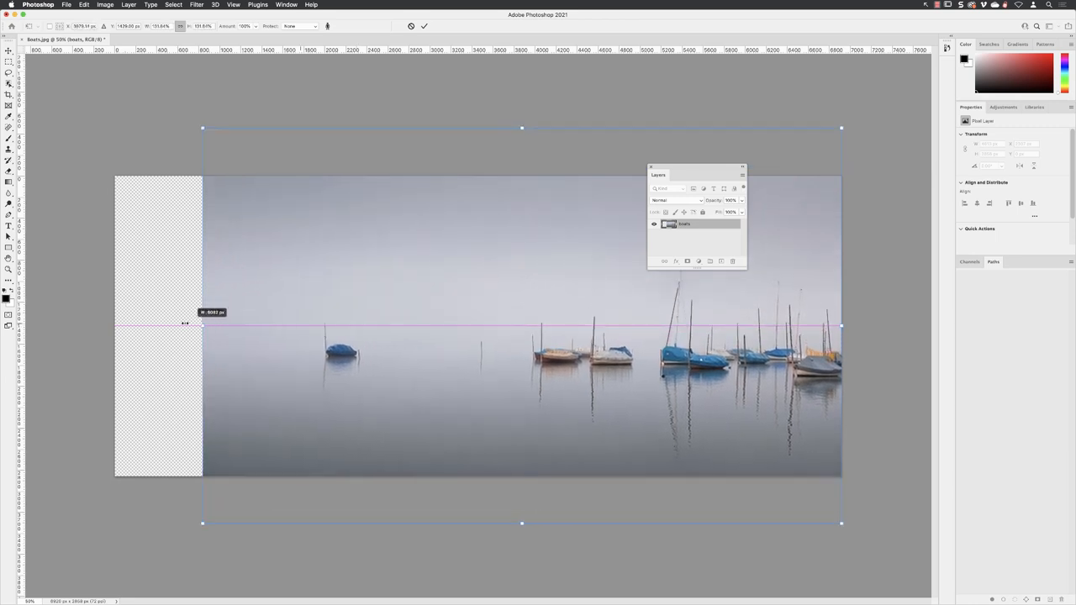
{"action": "left_click_drag", "start_coordinate": [201, 326], "coordinate": [172, 326]}
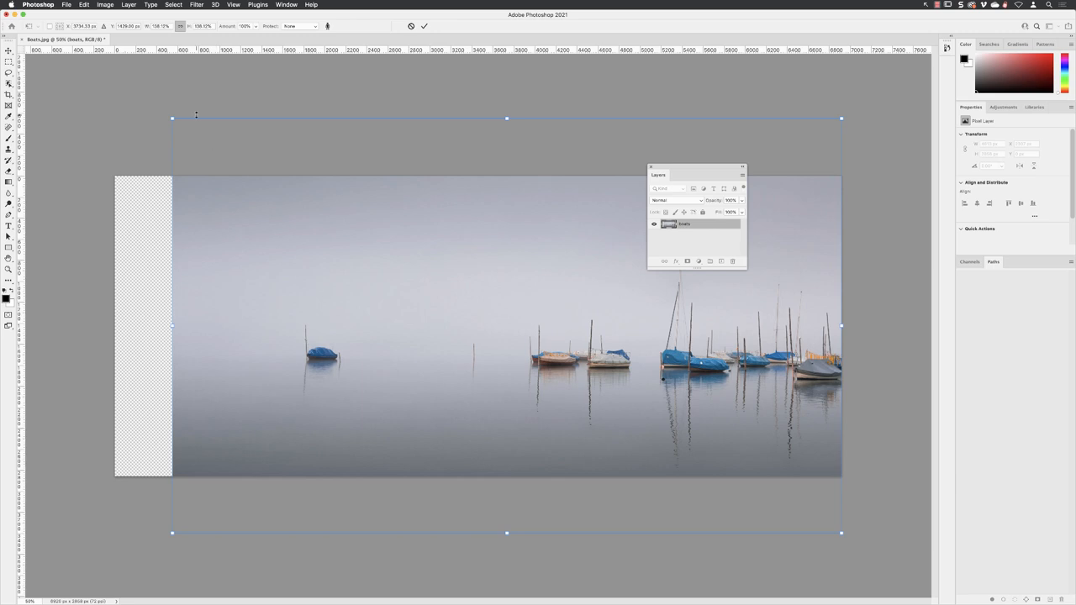
{"action": "mouse_move", "coordinate": [199, 118]}
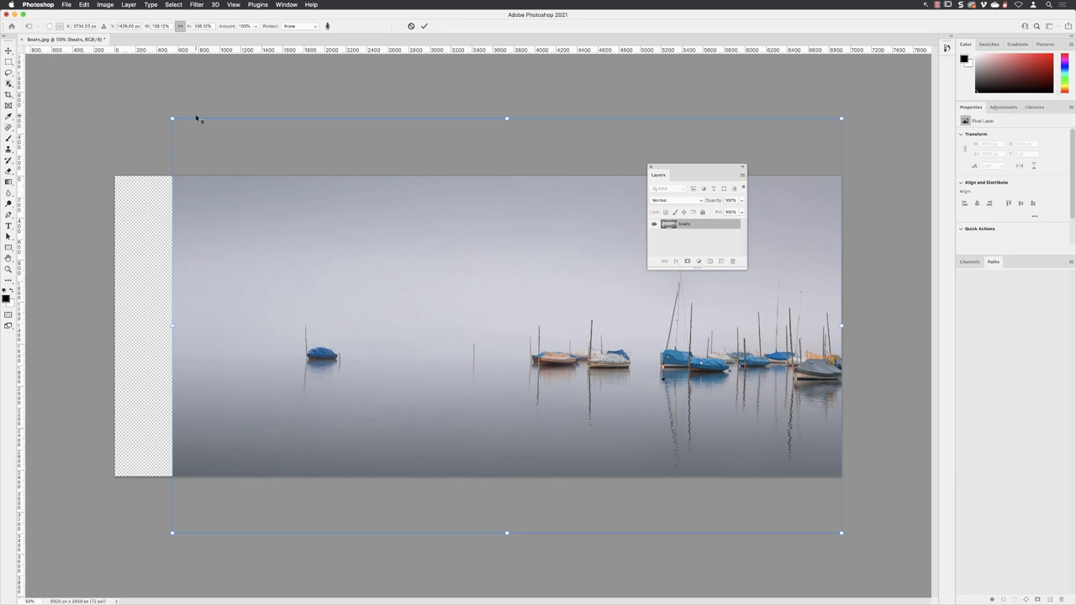
{"action": "mouse_move", "coordinate": [188, 126]}
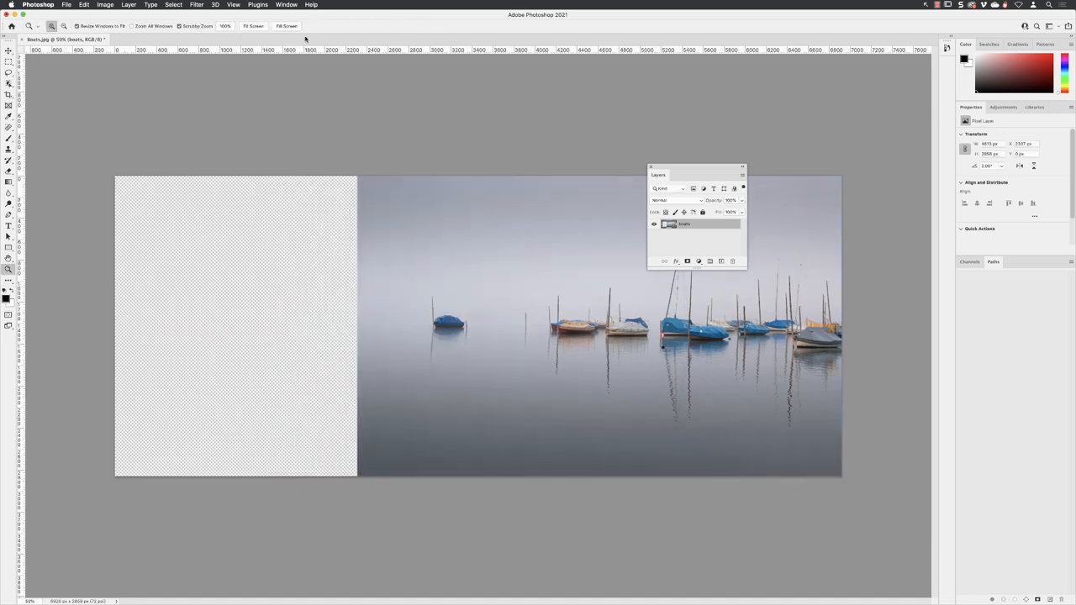
Start Content-Aware Scale on the boats layer from the Edit menu.
{"action": "left_click", "coordinate": [84, 5]}
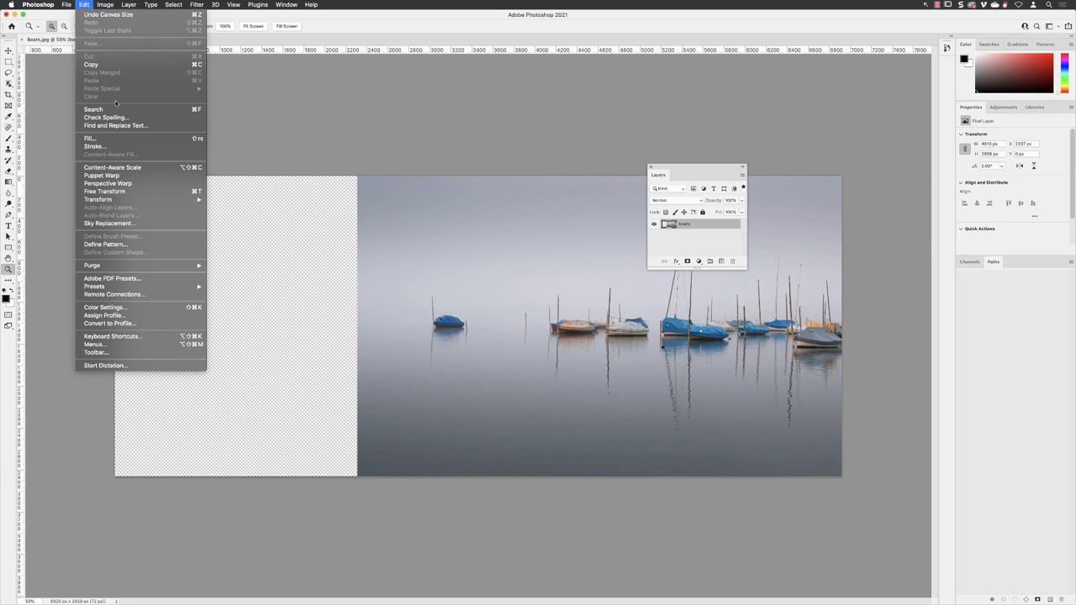
{"action": "left_click", "coordinate": [105, 191]}
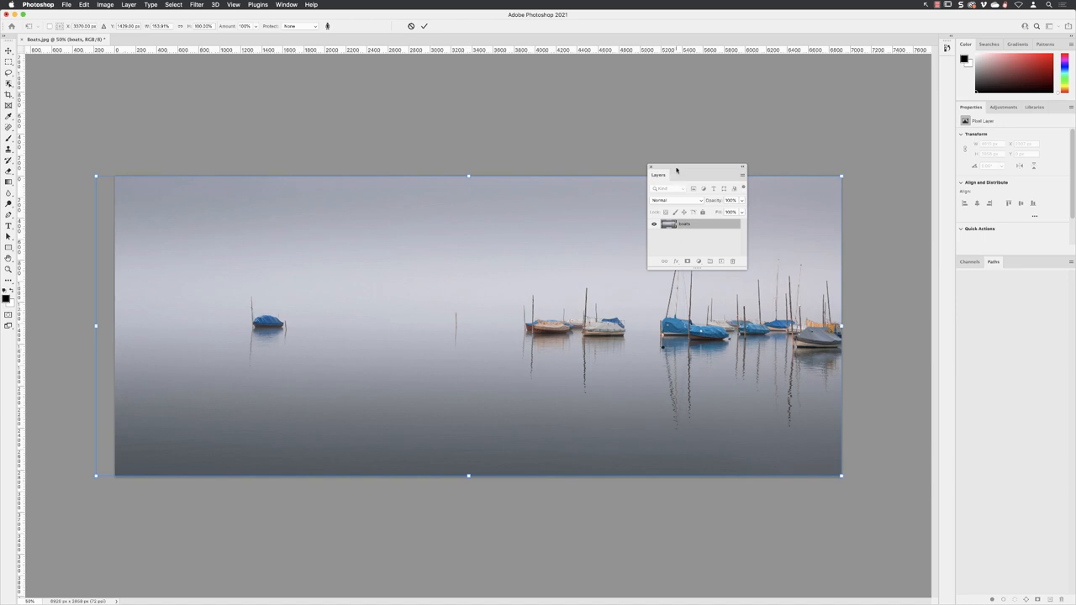
Move the Layers panel to the top-right corner, clear of the stretched photo.
{"action": "left_click_drag", "start_coordinate": [675, 173], "coordinate": [732, 57]}
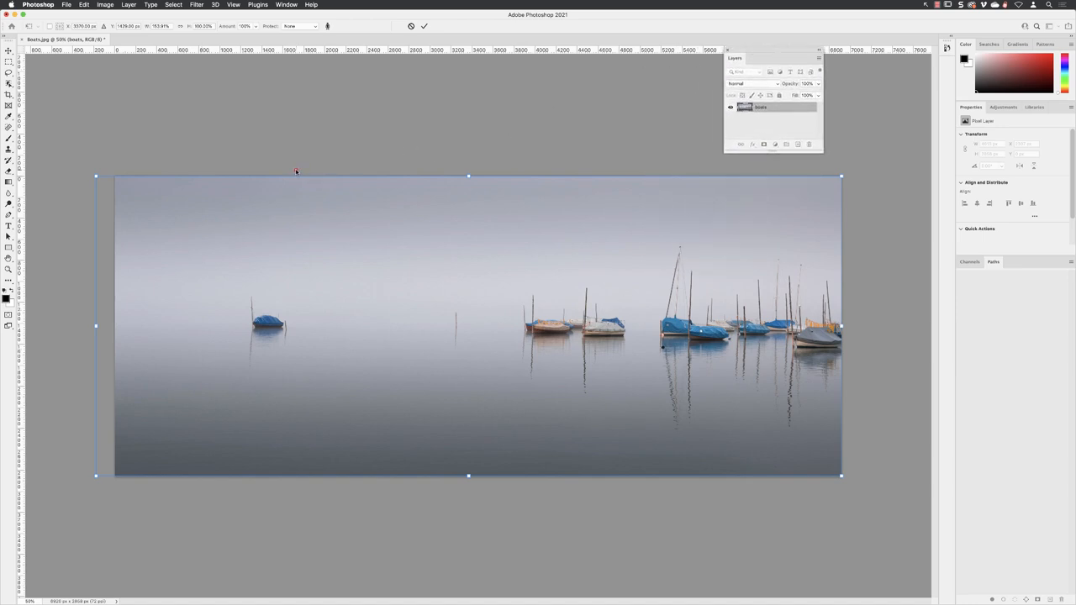
{"action": "left_click_drag", "start_coordinate": [294, 170], "coordinate": [447, 502]}
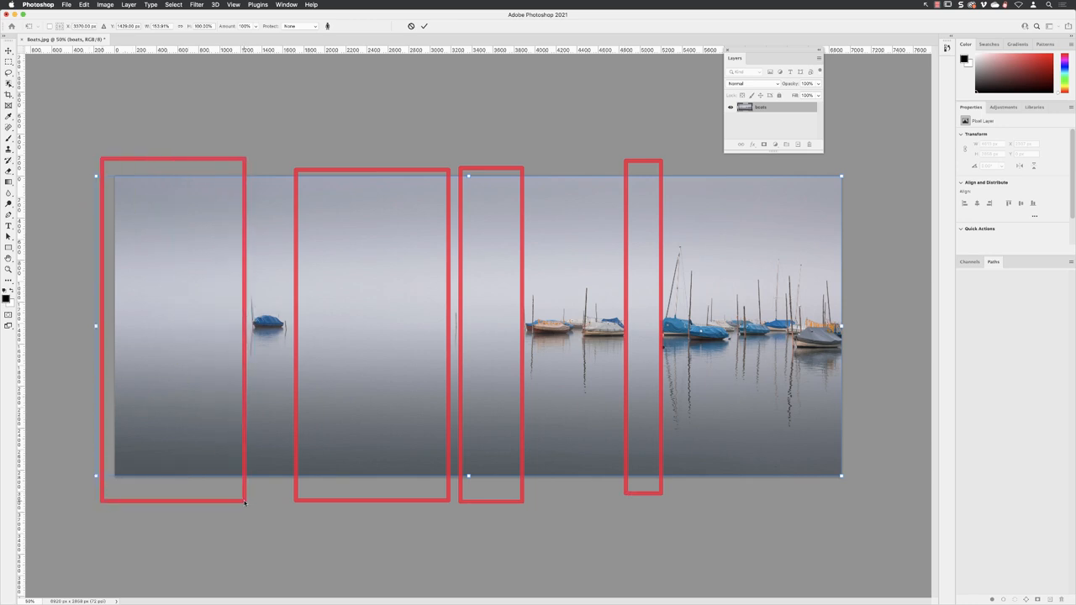
{"action": "mouse_move", "coordinate": [265, 501]}
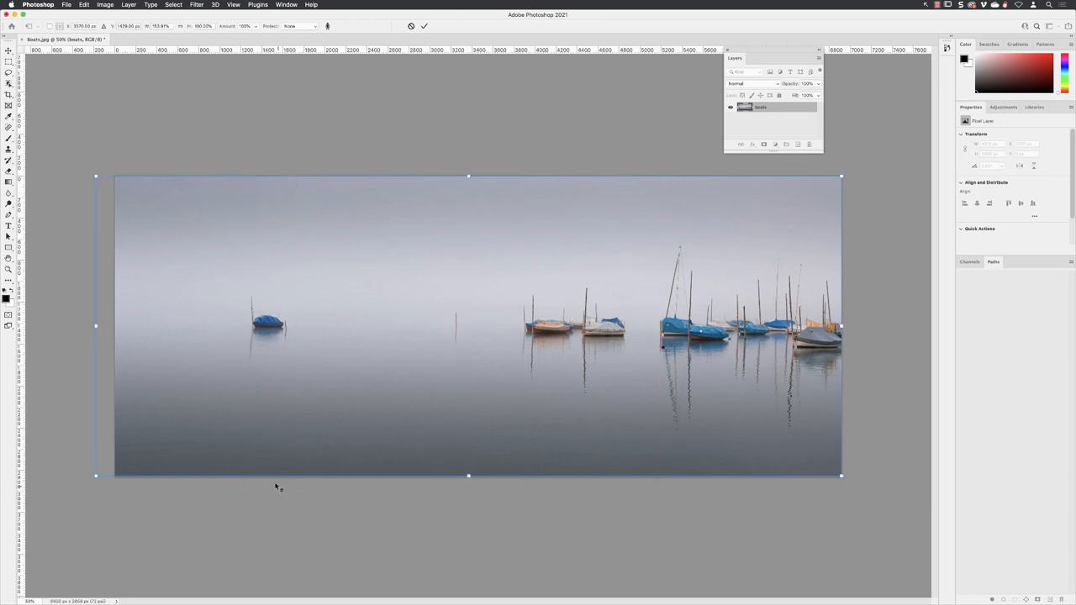
Adjust the left handle to fill the full canvas width and commit the Content-Aware stretch.
{"action": "left_click_drag", "start_coordinate": [96, 326], "coordinate": [104, 327]}
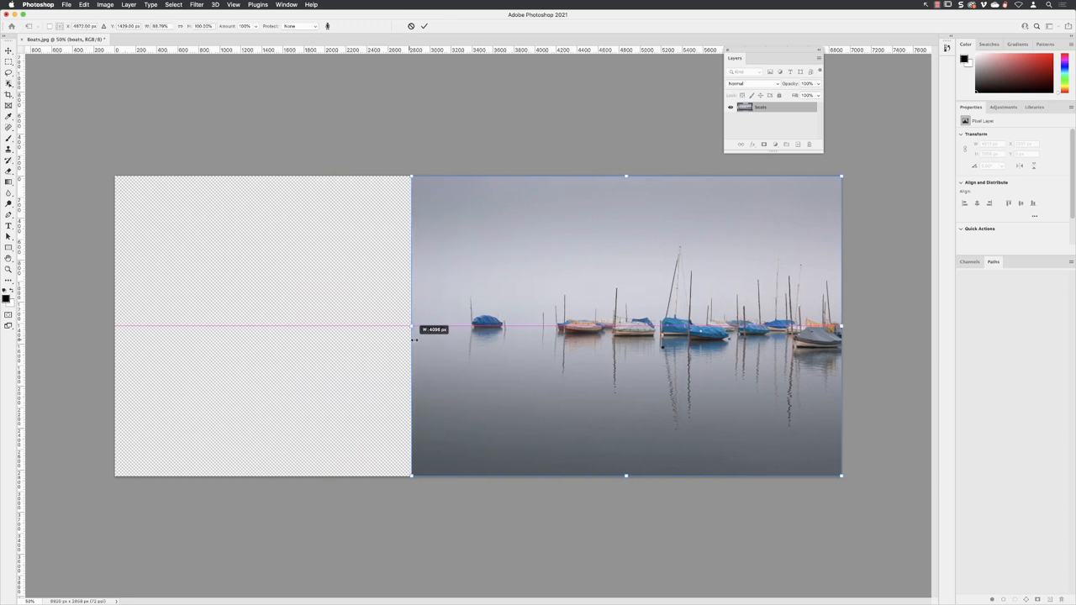
{"action": "left_click_drag", "start_coordinate": [411, 326], "coordinate": [461, 326]}
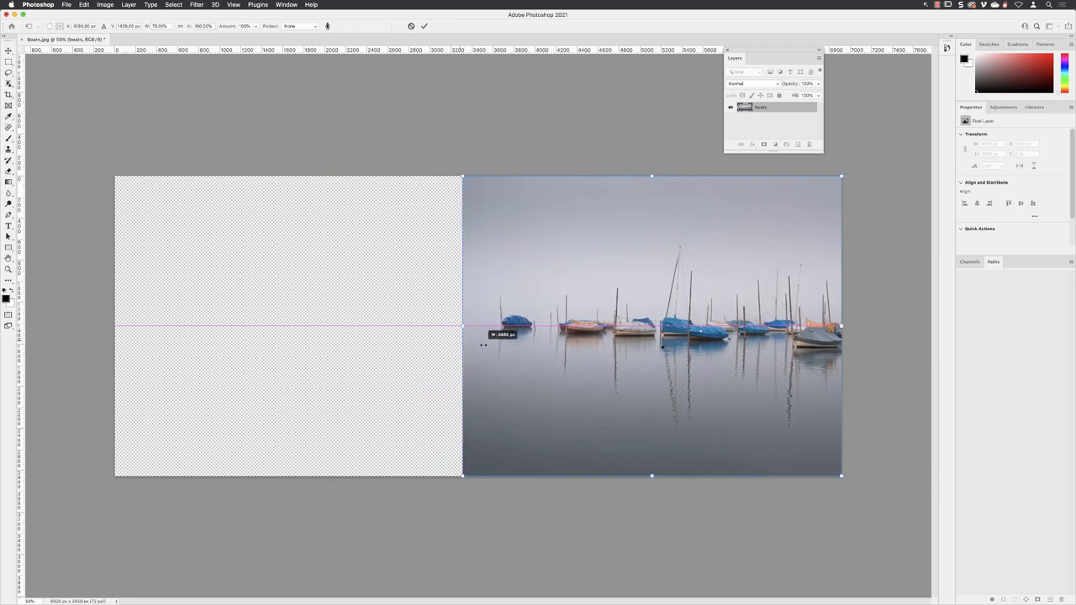
{"action": "left_click_drag", "start_coordinate": [463, 326], "coordinate": [504, 326]}
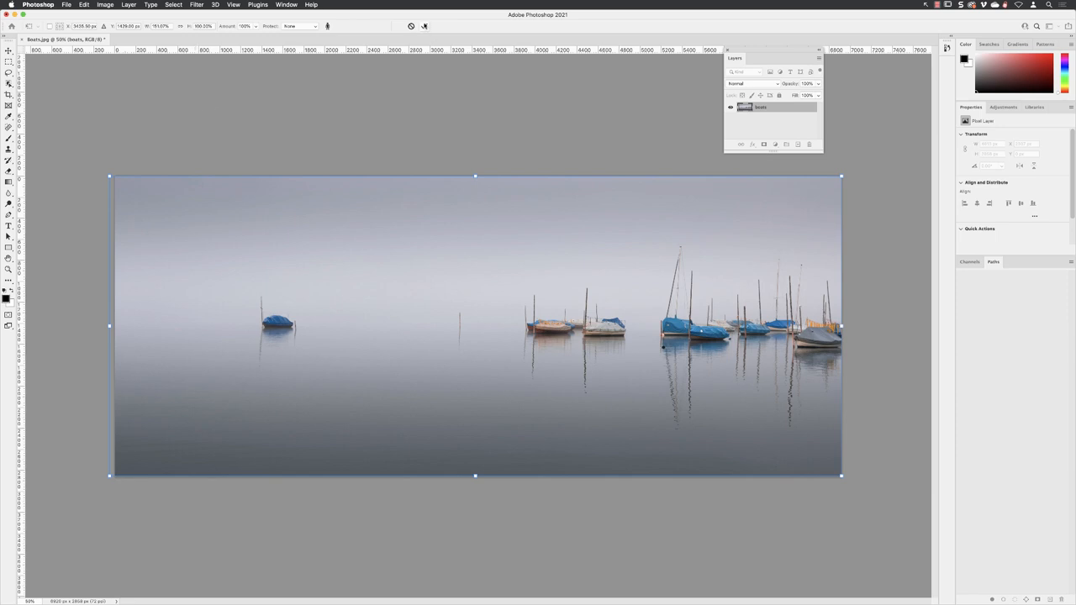
{"action": "left_click", "coordinate": [423, 27]}
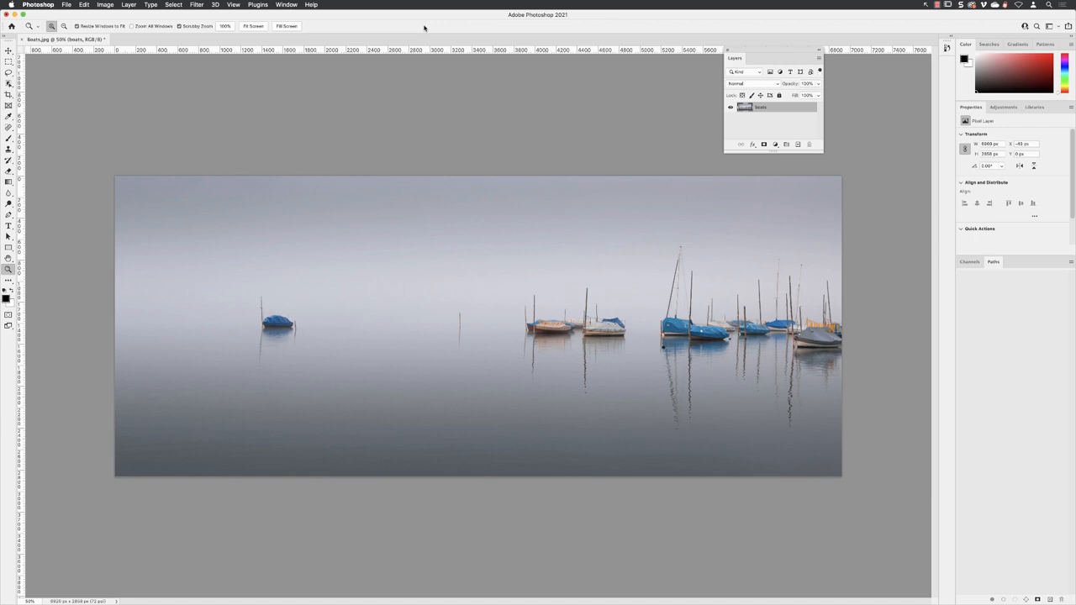
{"action": "mouse_move", "coordinate": [472, 240]}
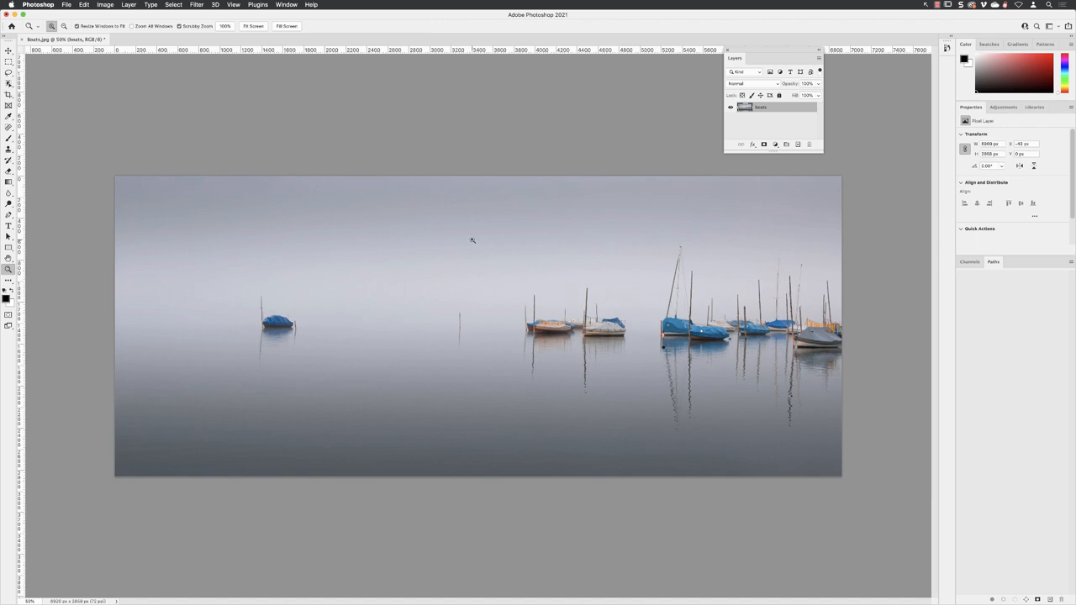